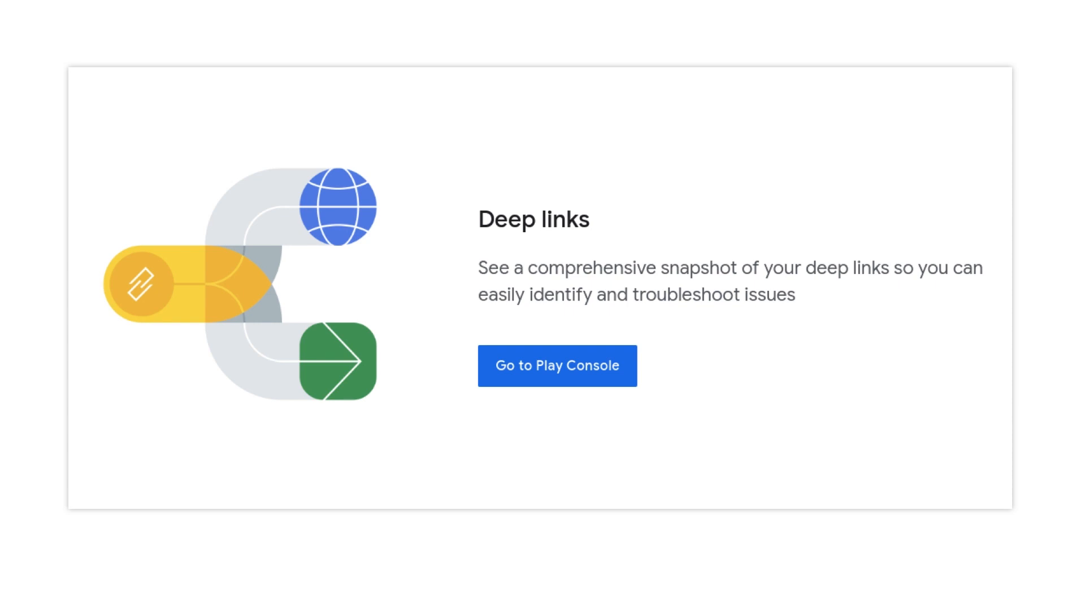
{"action": "left_click", "coordinate": [557, 365]}
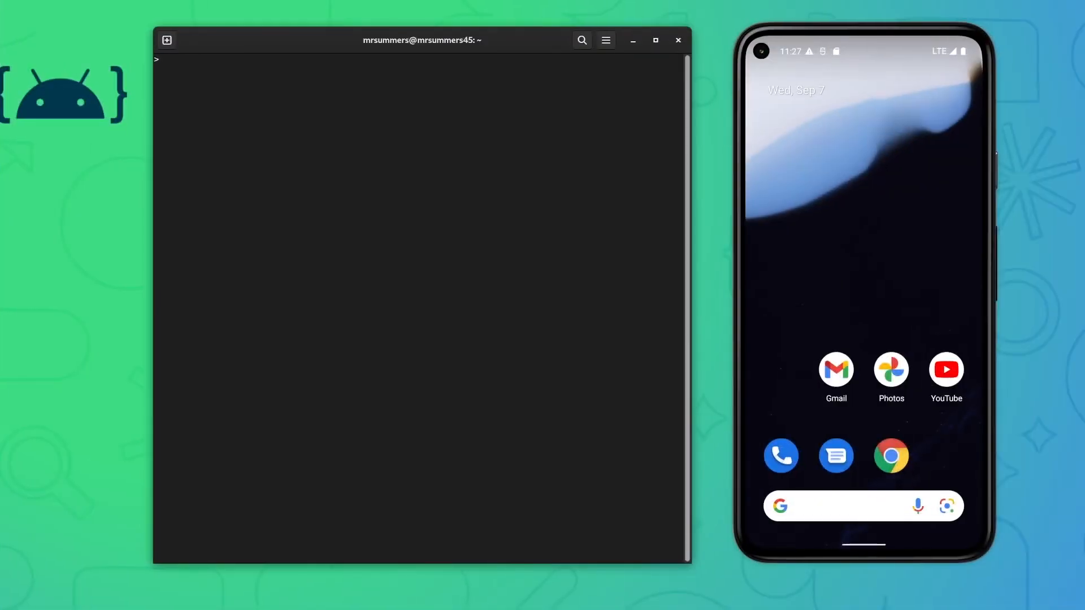
{"action": "type", "text": "adb shell am start \\"}
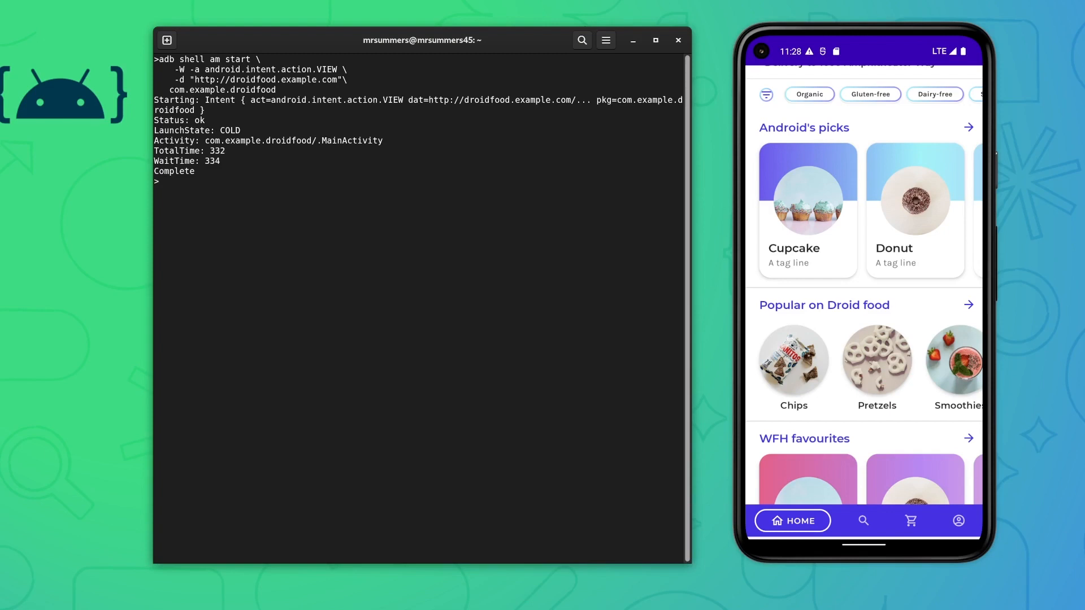
{"action": "type", "text": "adb shell am start \\"}
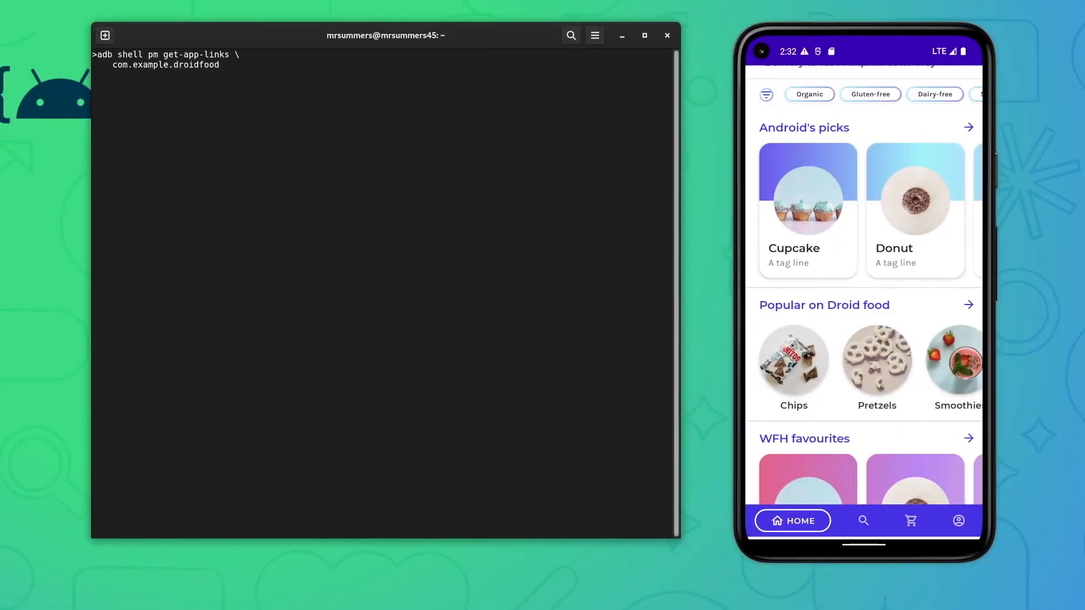
- Run adb shell pm get-app-links com.example.droidfood, showing legacy_failure for droidfood.example.com
{"action": "key", "text": "Return"}
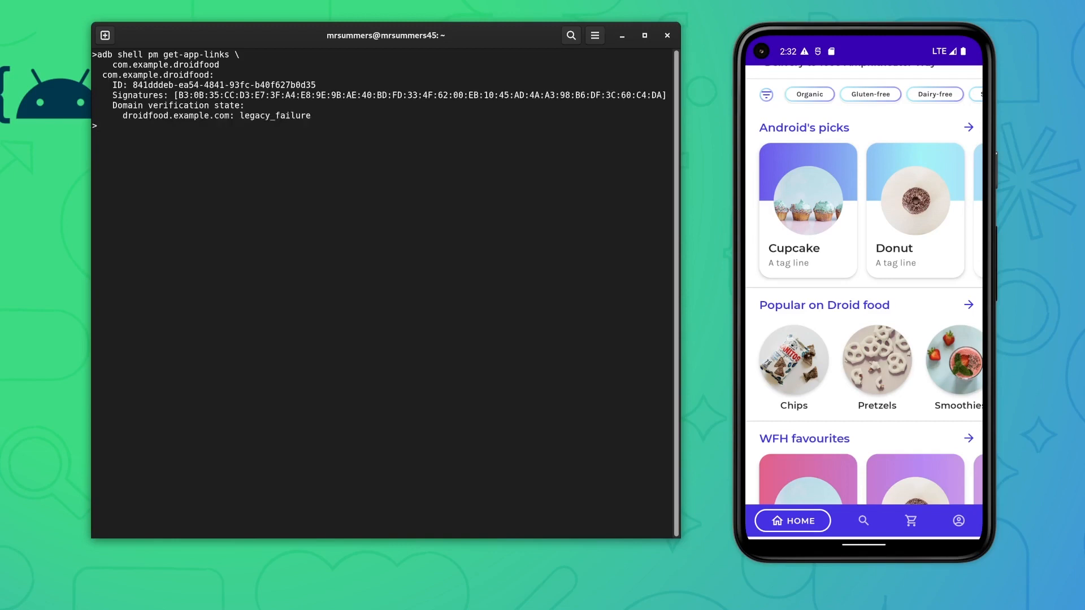
{"action": "double_click", "coordinate": [274, 115]}
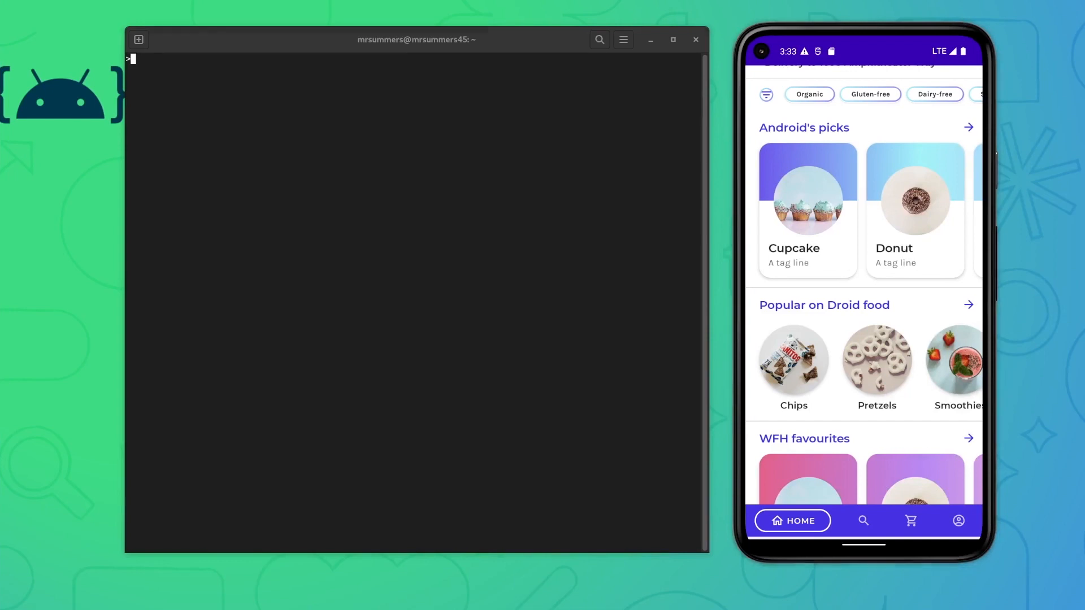
- Re-verify com.example.droidfood app links and confirm droidfood.example.com is verified
{"action": "type", "text": "adb shell pm verify-app-links --re-verify com.example.droidfood"}
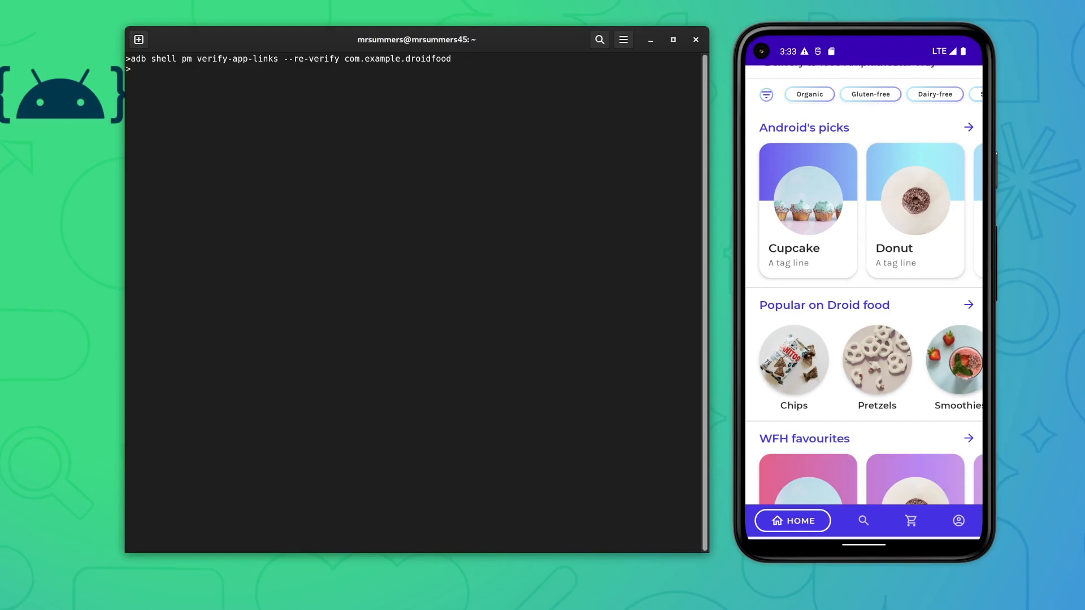
{"action": "type", "text": "adb shell pm get-app-links  com.example.droidfood"}
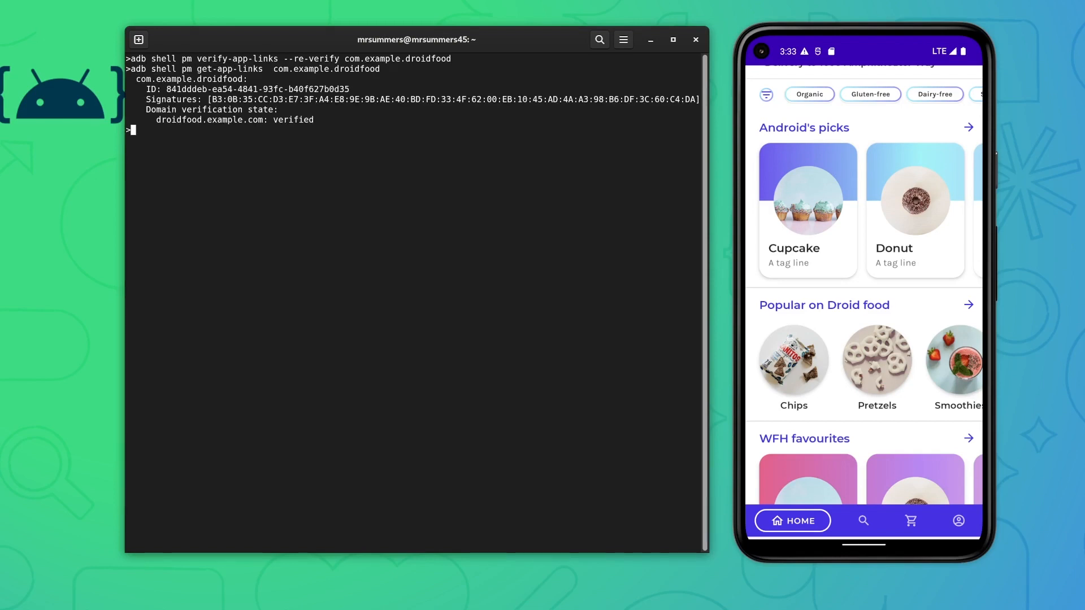
{"action": "double_click", "coordinate": [293, 119]}
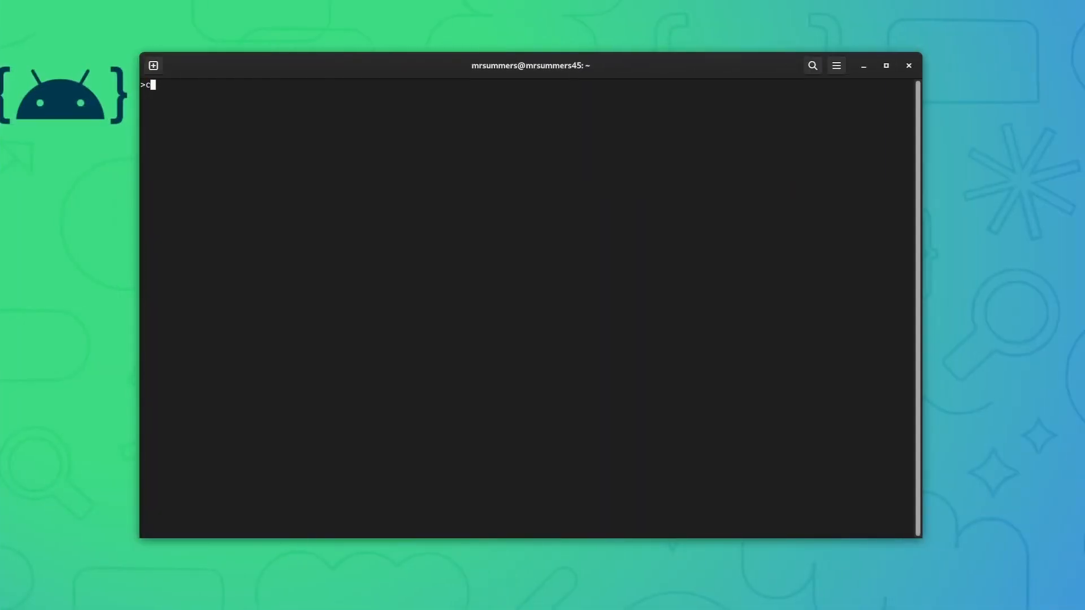
{"action": "type", "text": "url -v"}
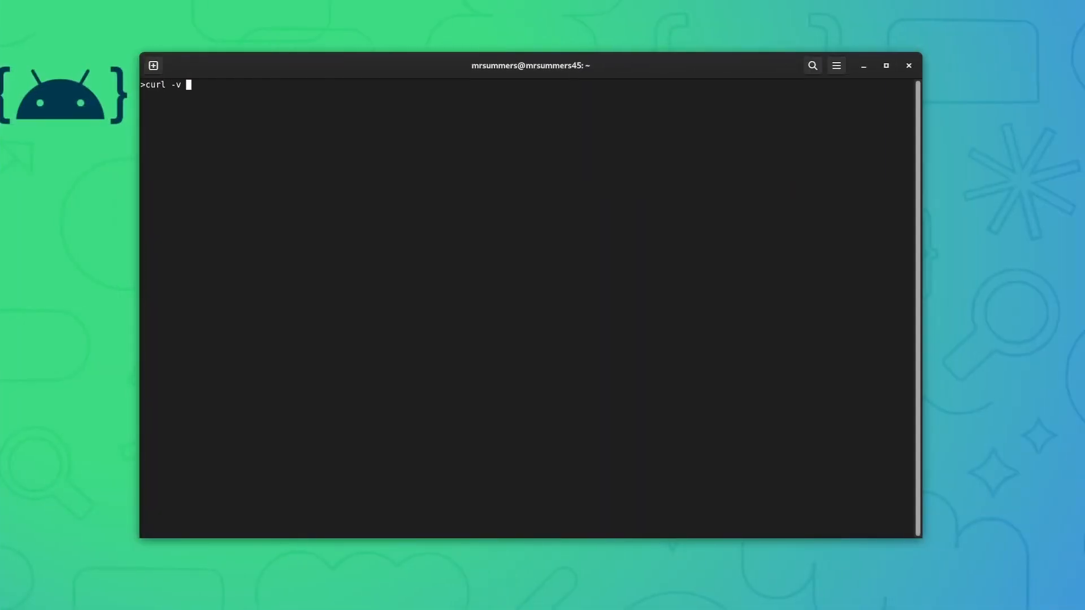
{"action": "type", "text": "https://droidfood.example.com/.well-known/assetlinks.json"}
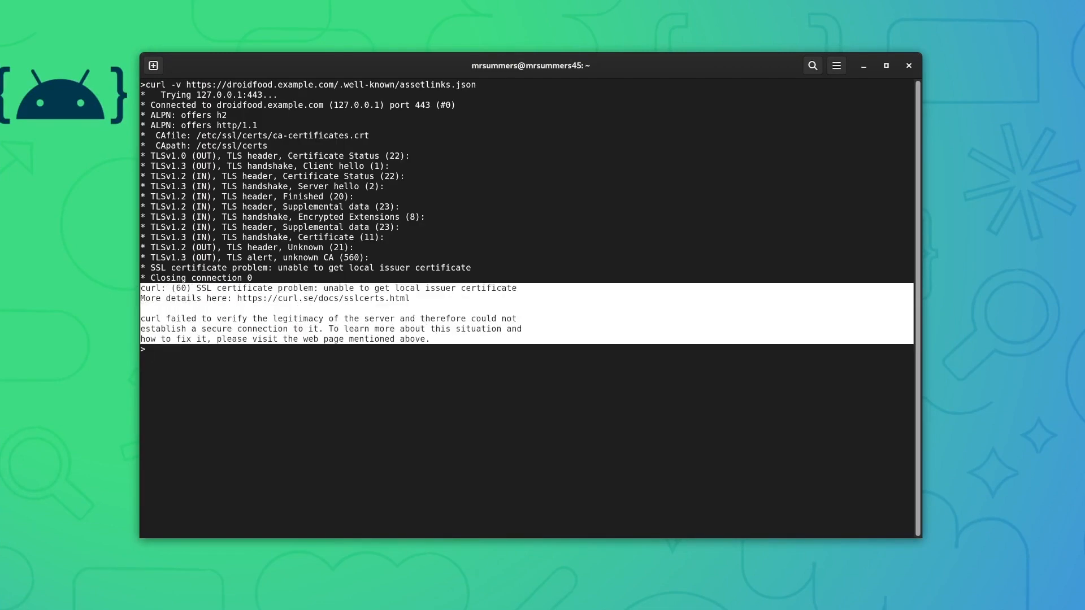
{"action": "type", "text": "5"}
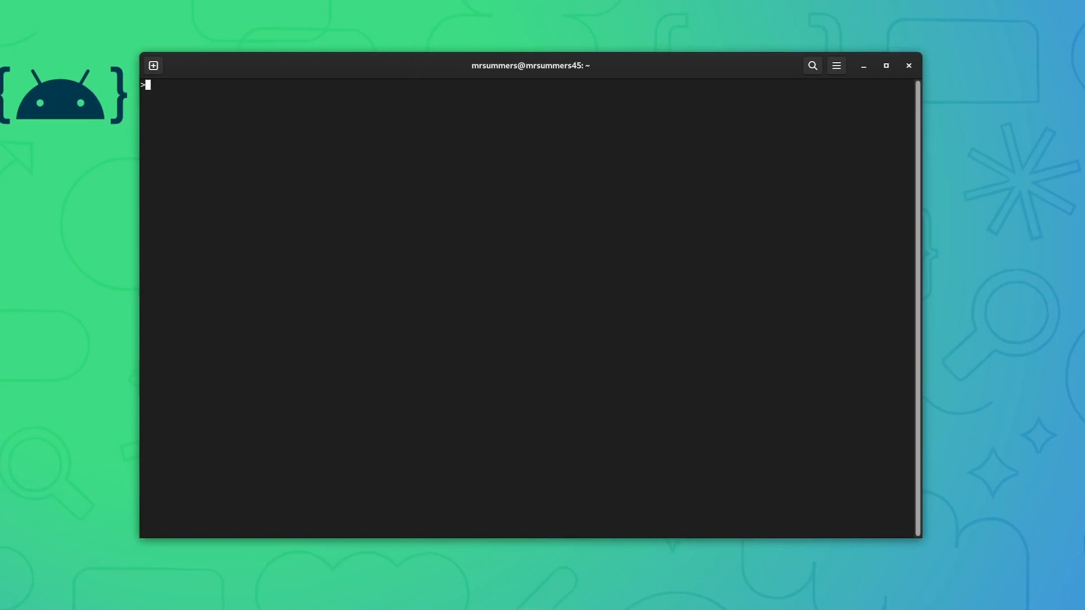
- Request droidfood.example.com/.well-known/assetlinks.json with curl -i to include response headers
{"action": "type", "text": "curl"}
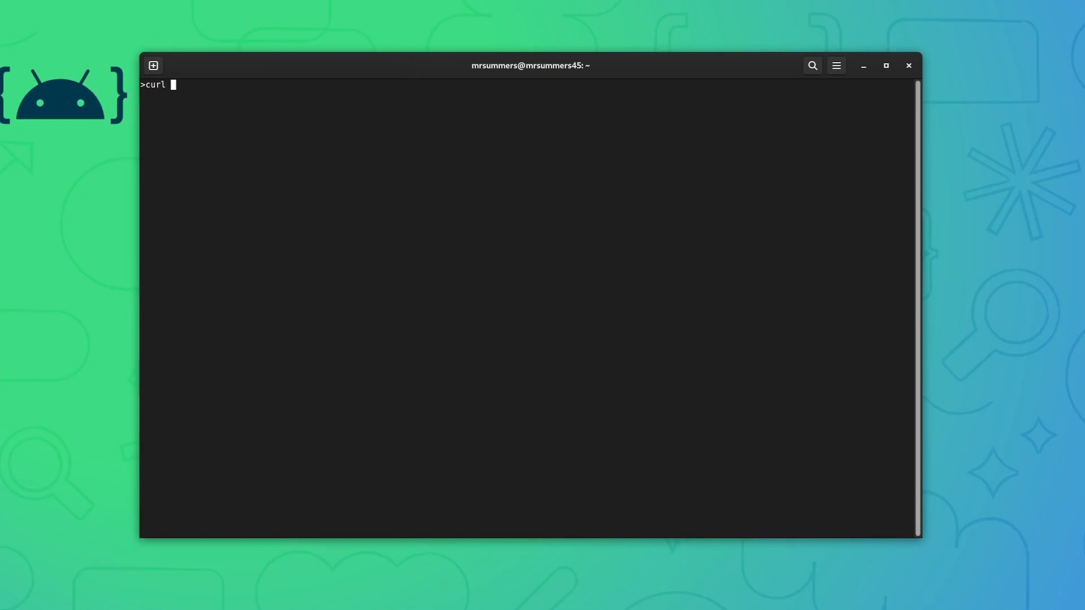
{"action": "type", "text": "-i https://droidfood.example.com/.well-known/assetlinks.json"}
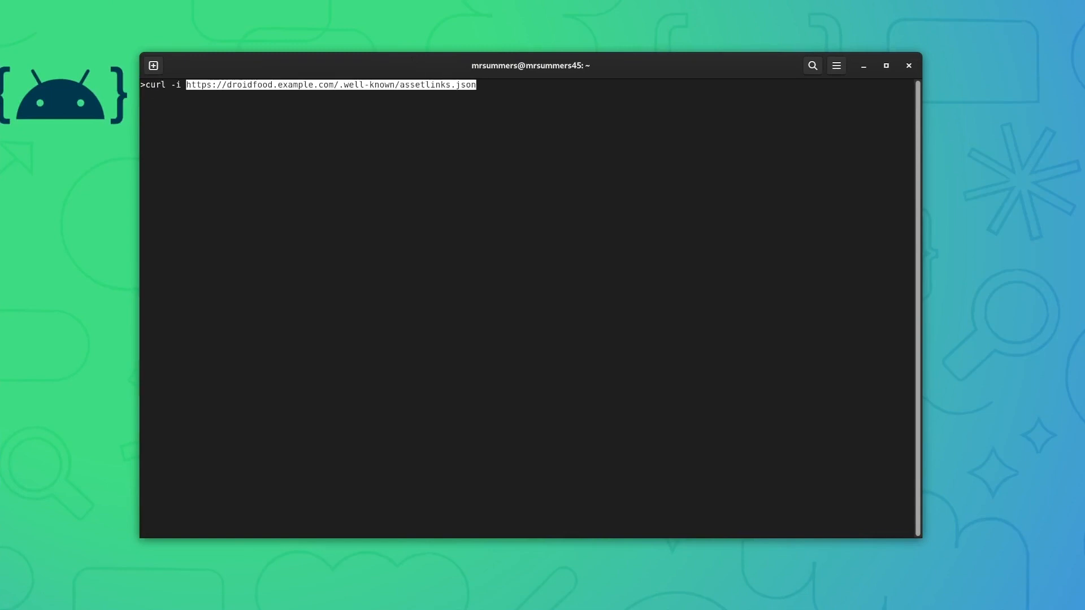
{"action": "key", "text": "Enter"}
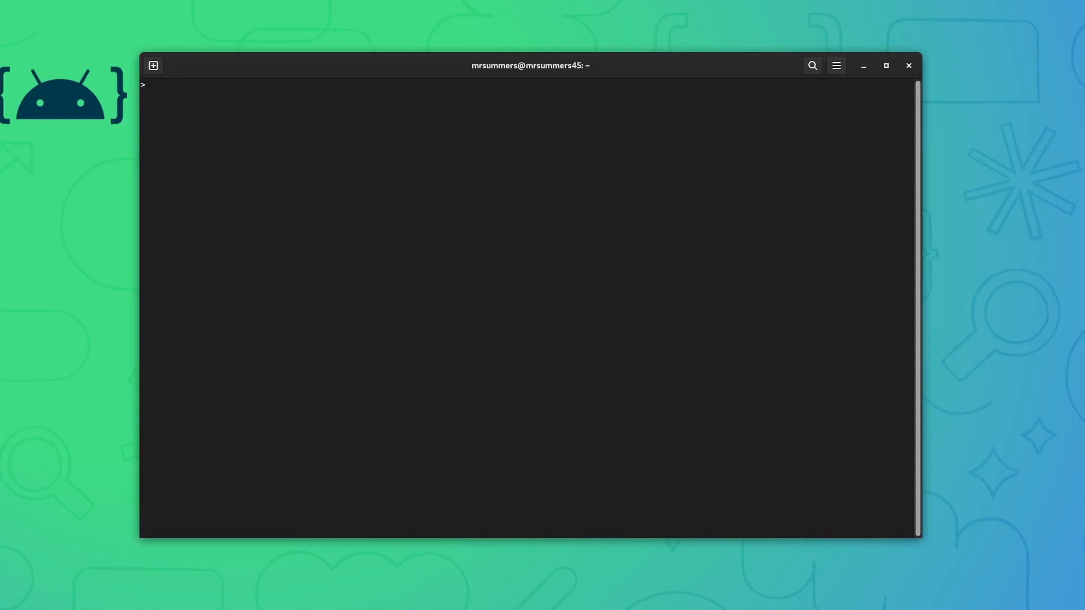
- Advance the slide to show the Open Settings dialog leading to Open by default
{"action": "type", "text": "cur"}
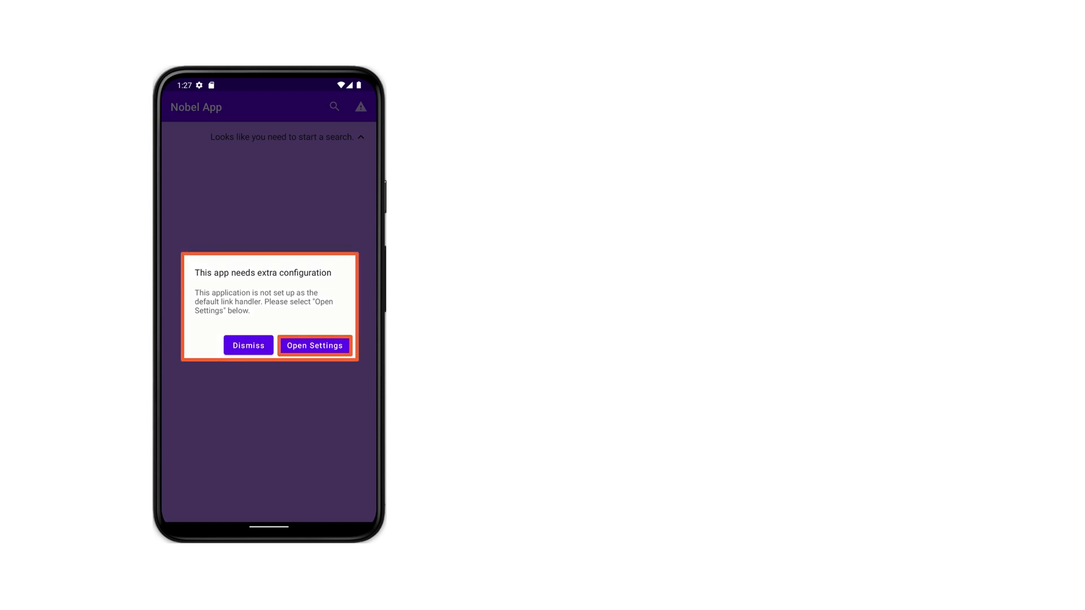
{"action": "left_click", "coordinate": [314, 345]}
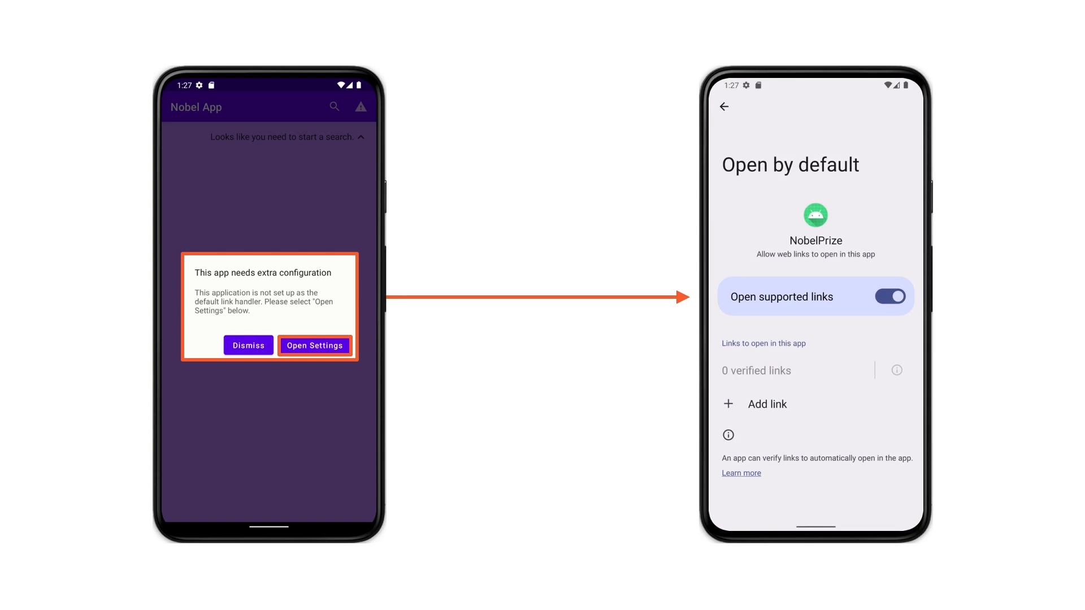